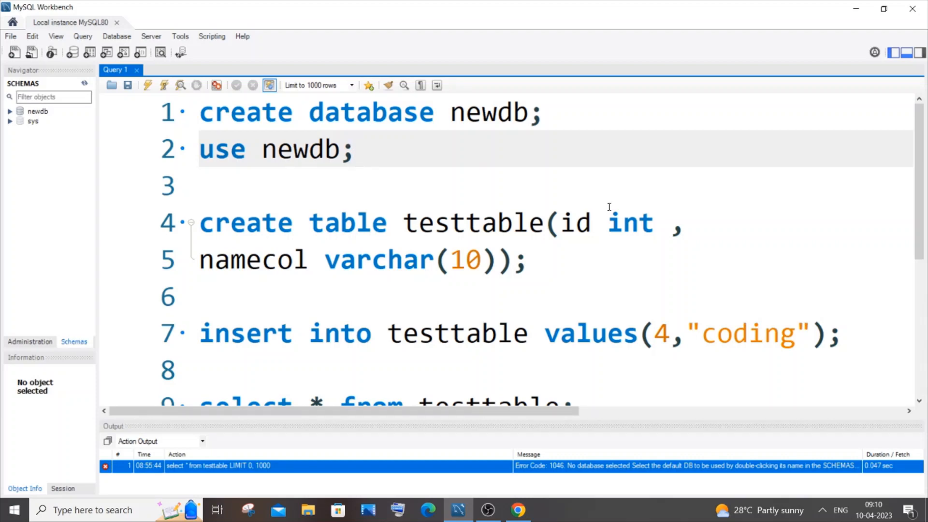
mouse_move(628, 423)
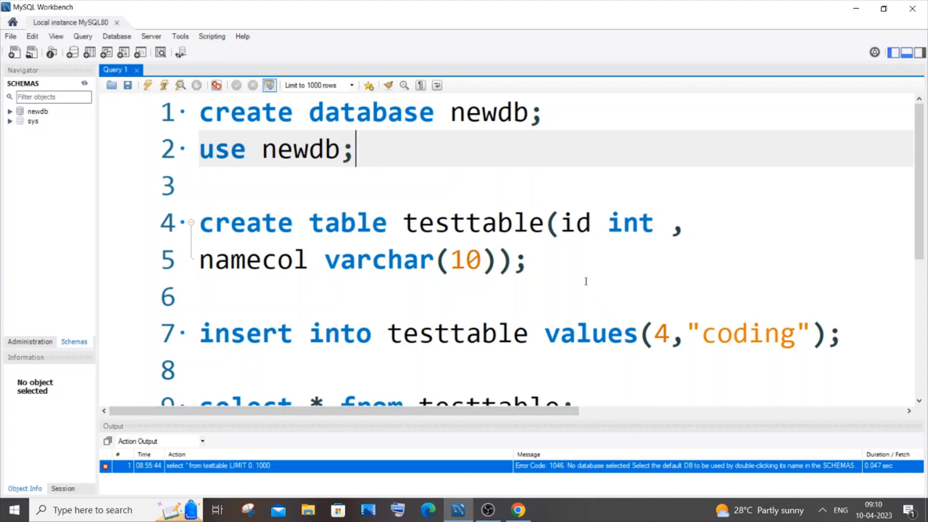
mouse_move(575, 258)
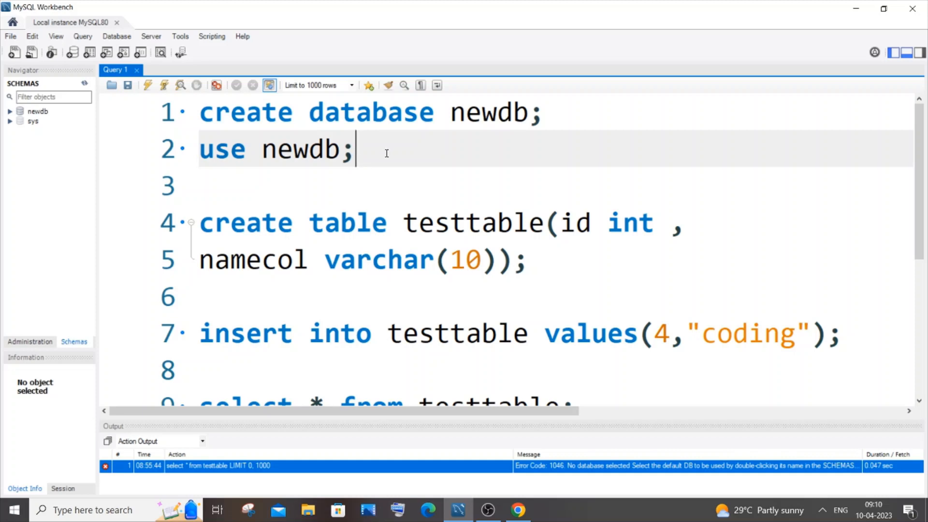
mouse_move(345, 150)
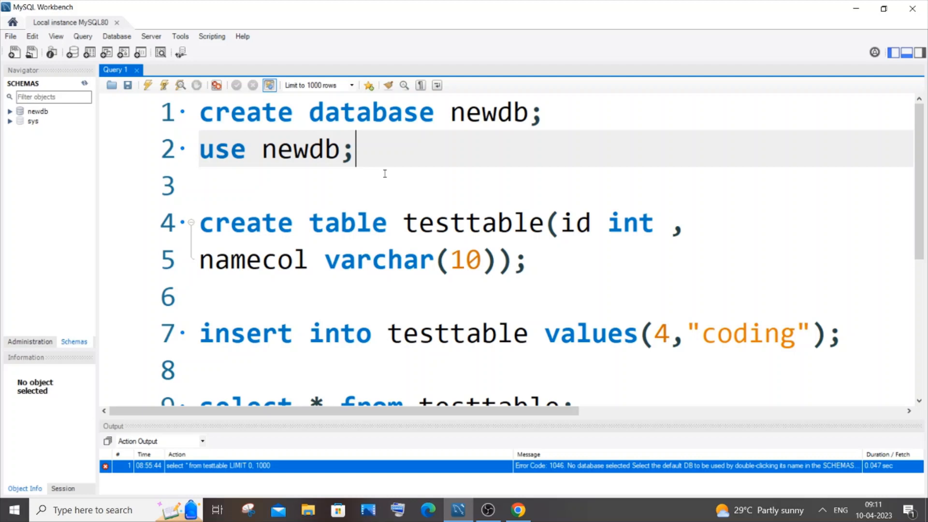
mouse_move(93, 87)
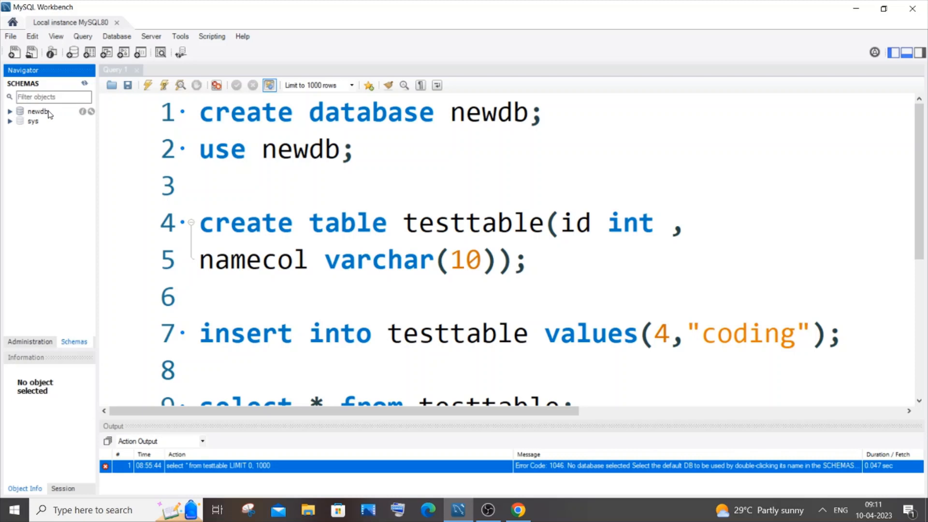
mouse_move(314, 171)
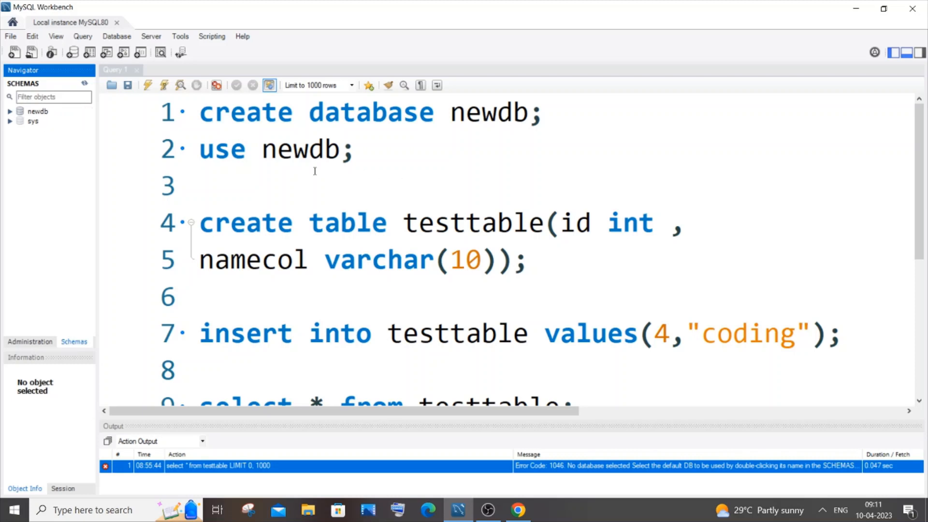
mouse_move(229, 155)
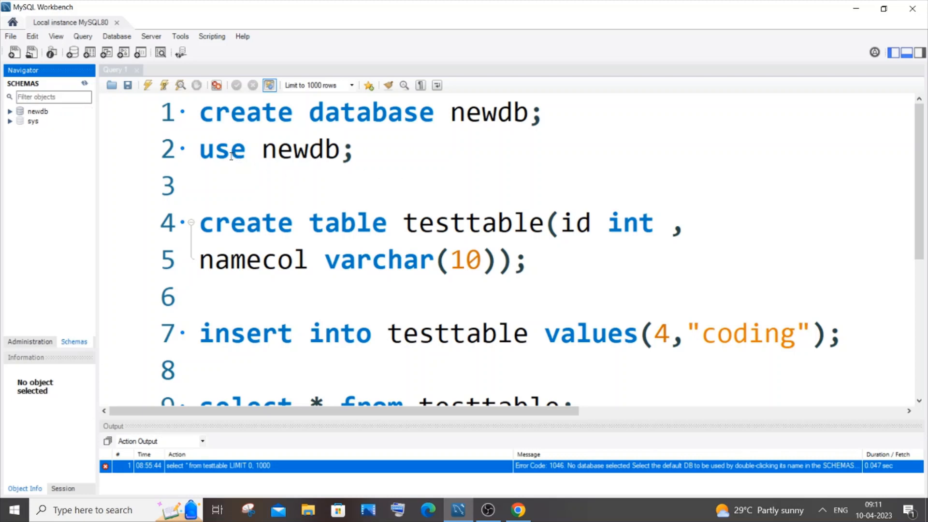
Rerun the failing select, then execute only 'use newdb;' to set newdb as default.
left_click(266, 149)
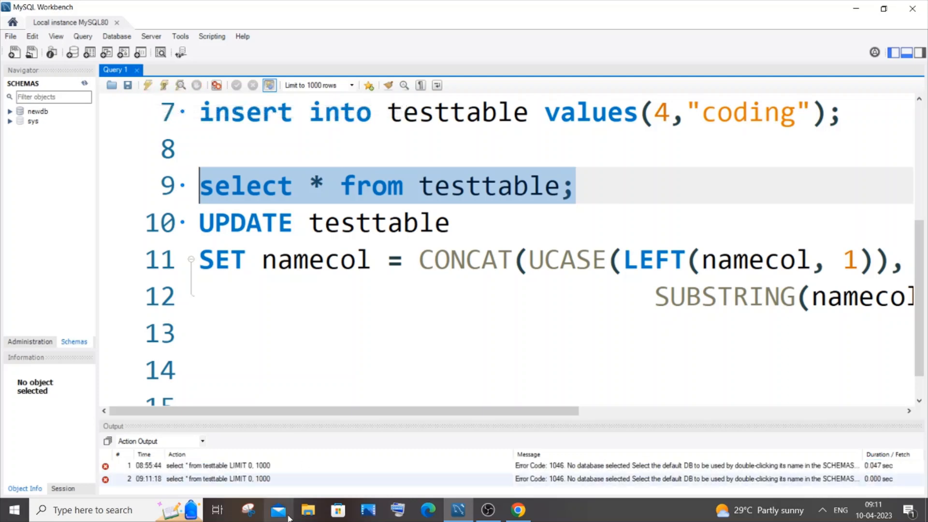
scroll("up", 3)
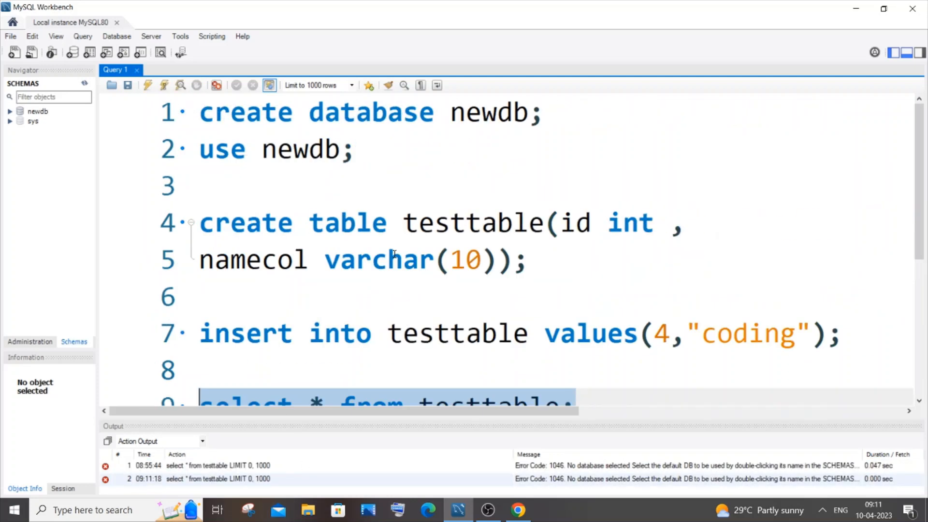
left_click(232, 149)
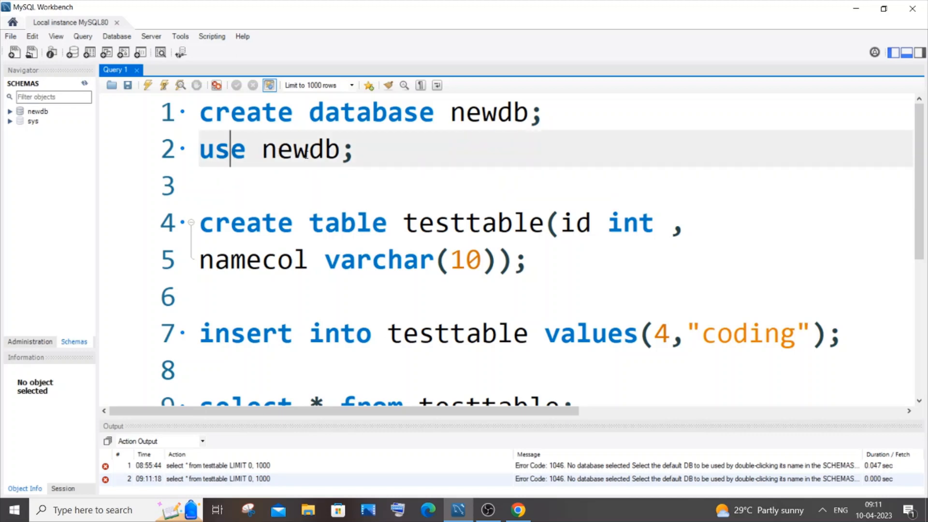
left_click(338, 148)
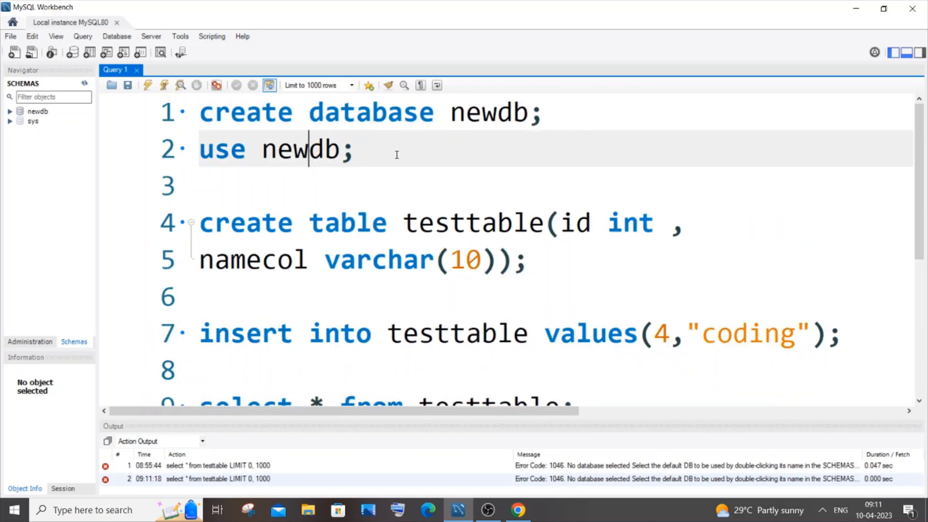
left_click(164, 85)
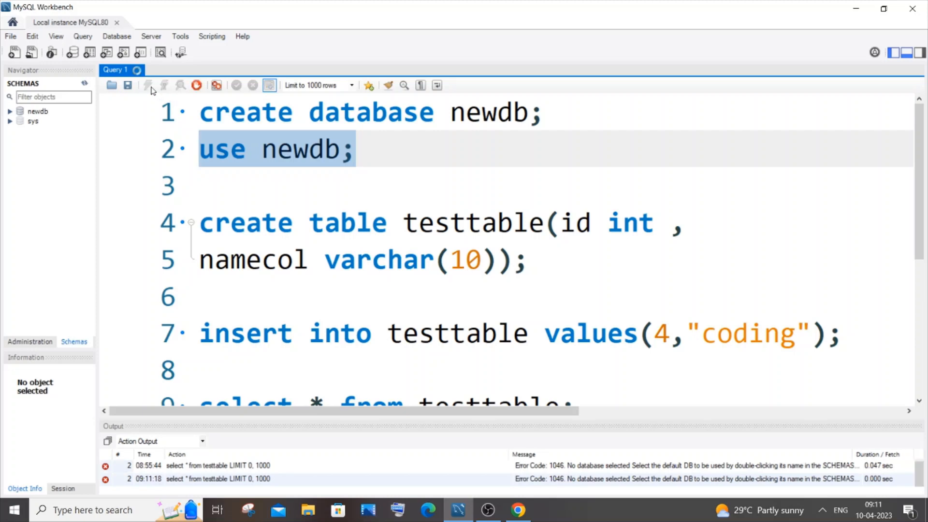
left_click(147, 85)
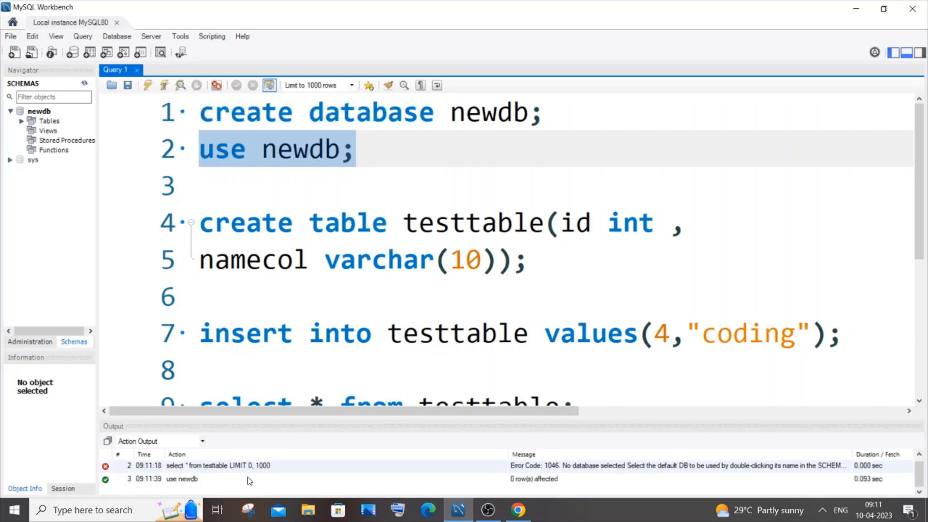
scroll("down", 3)
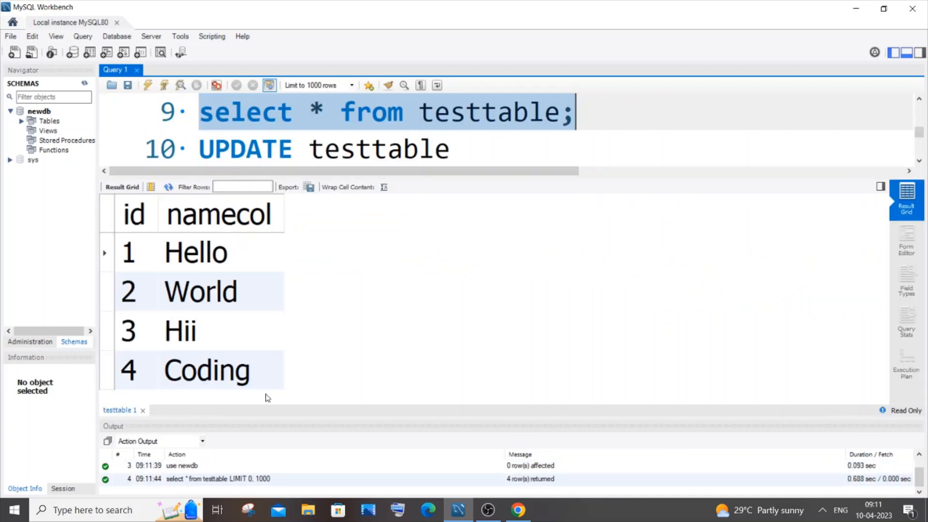
mouse_move(306, 239)
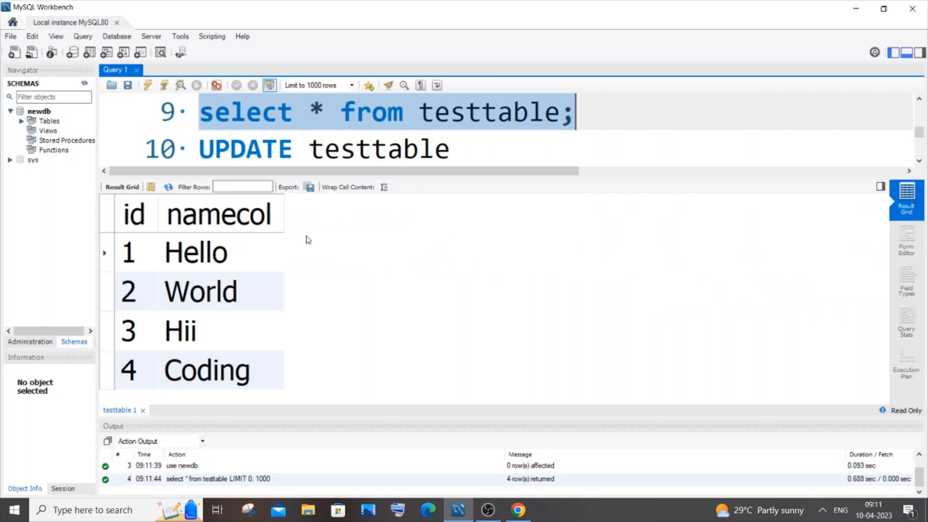
Scroll the script up to the opening create and use newdb statements.
scroll("up", 3)
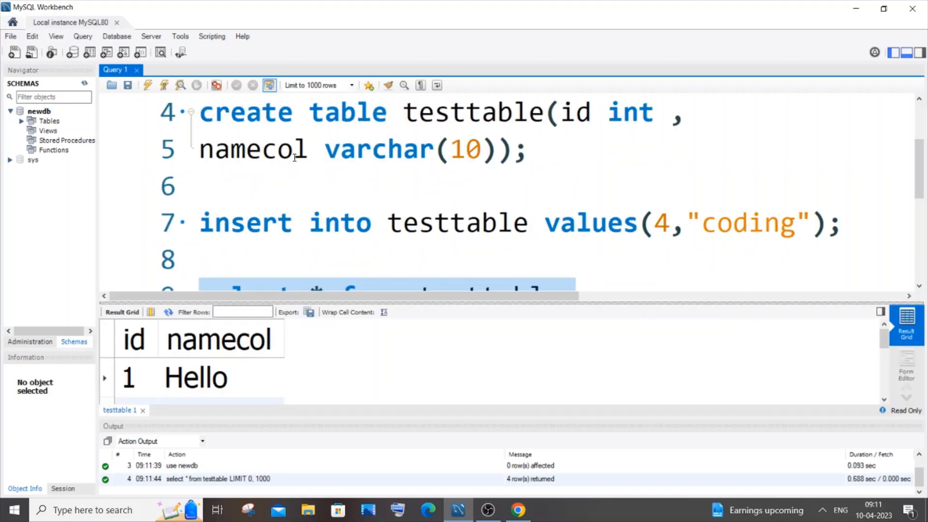
scroll("up", 3)
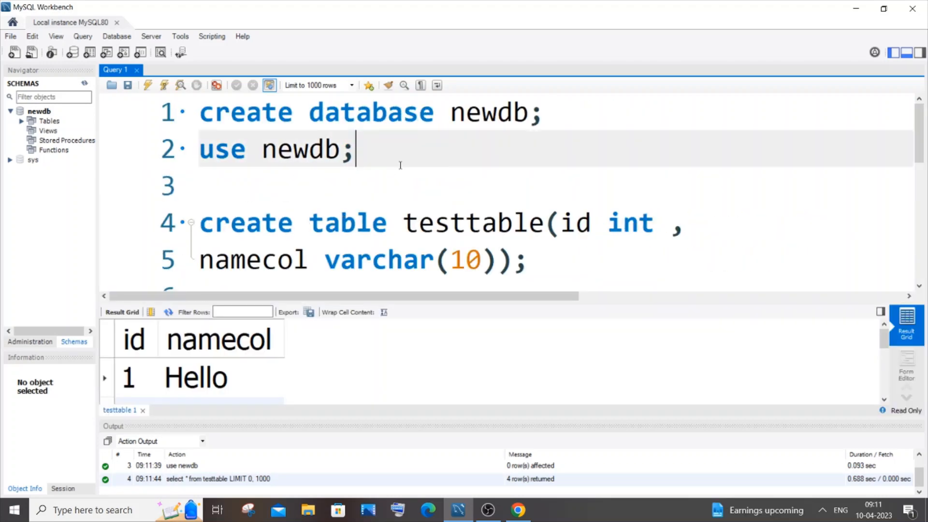